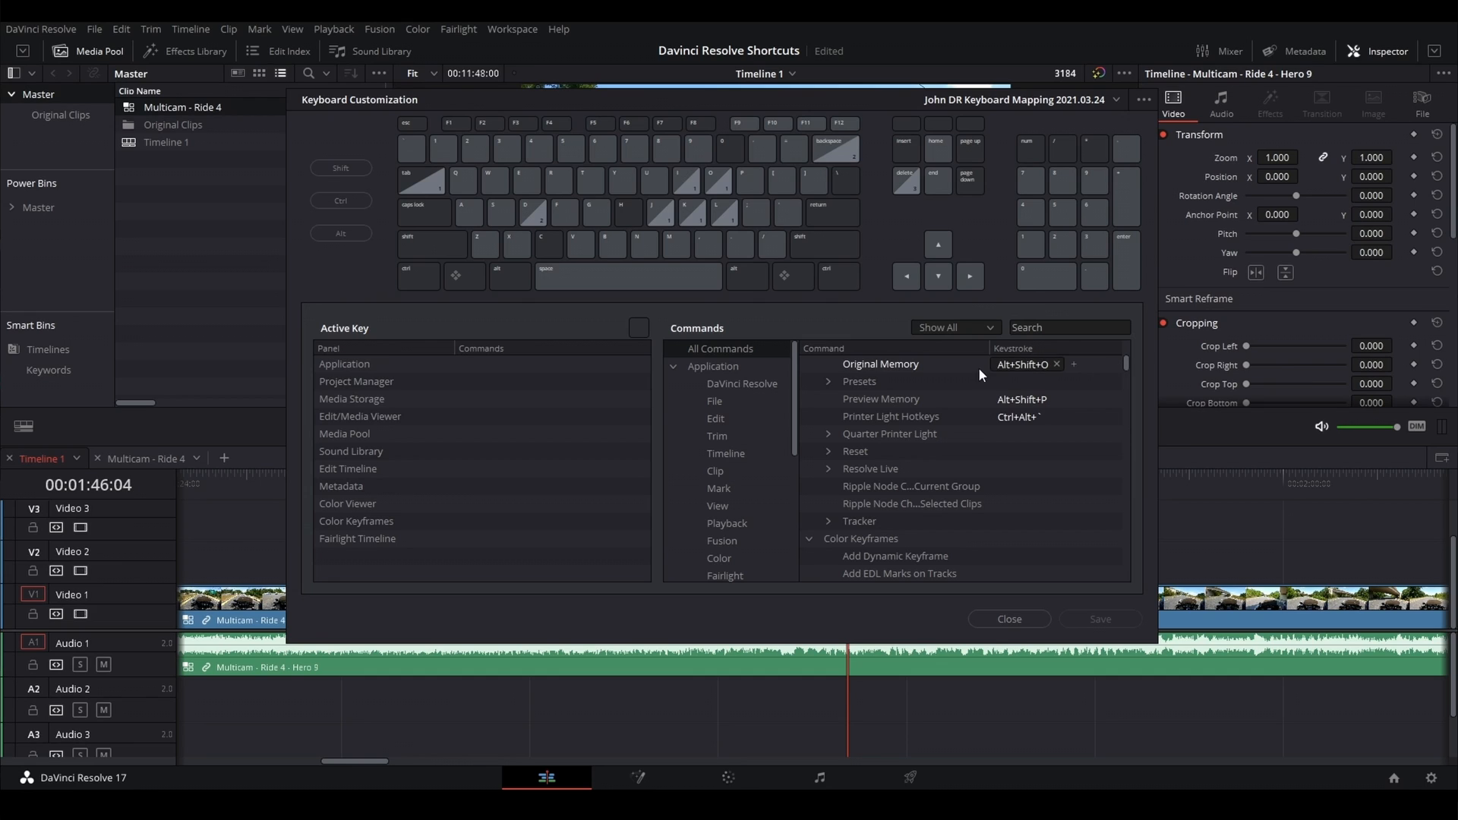
Step: Search the Keyboard Customization commands list for "playhead"
left_click(1070, 327)
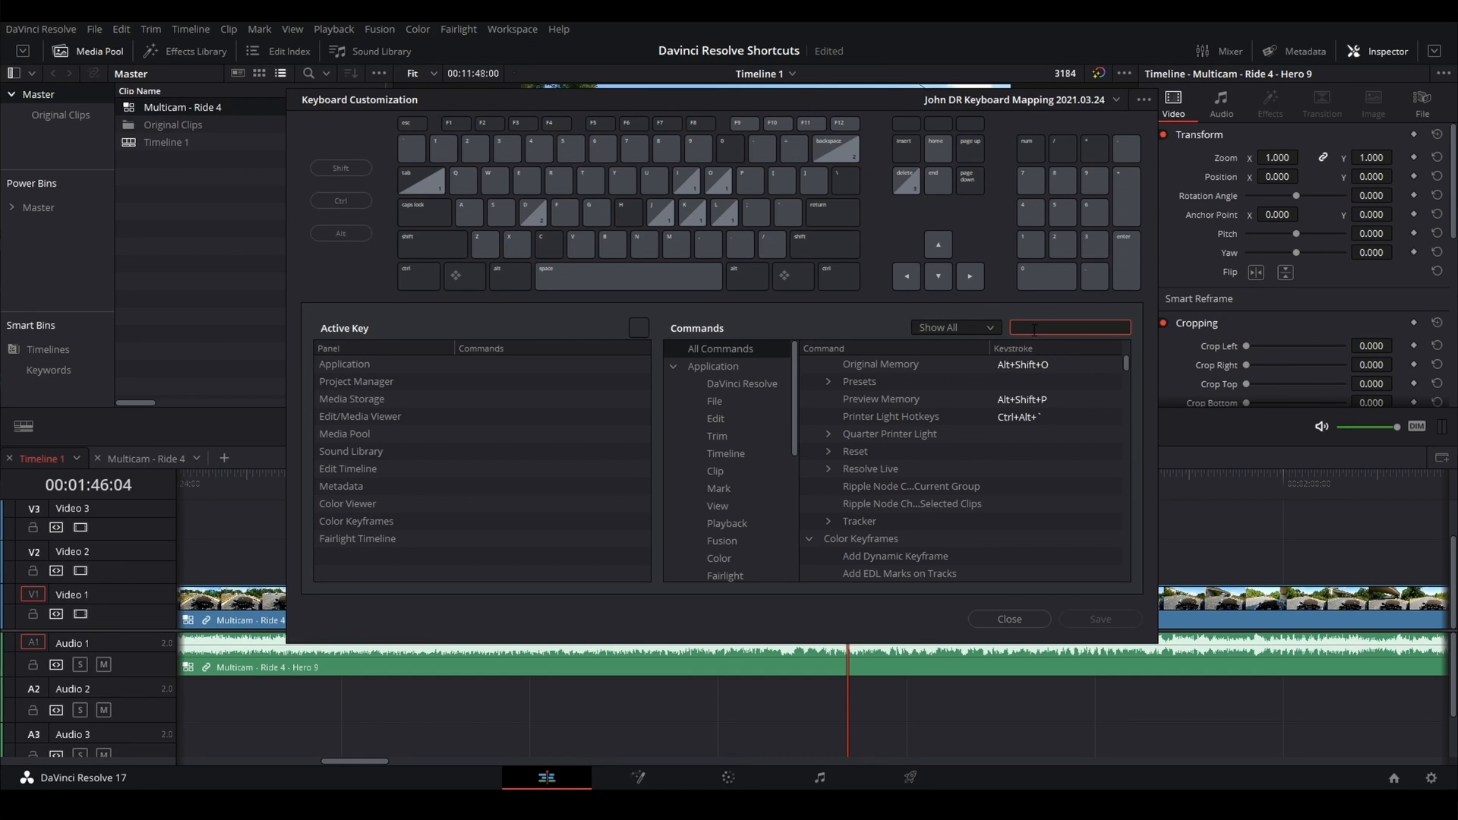
type("playhead")
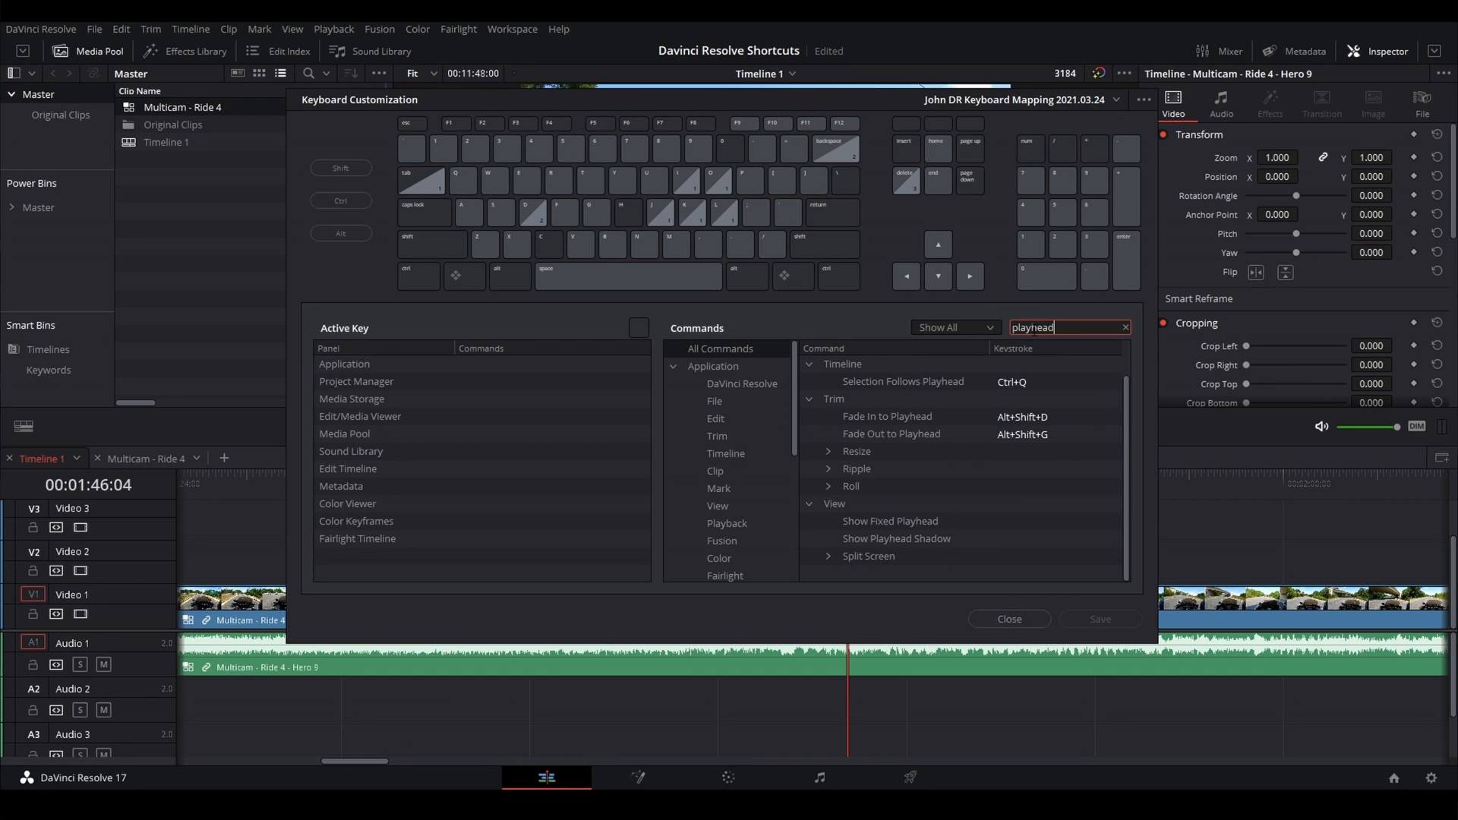